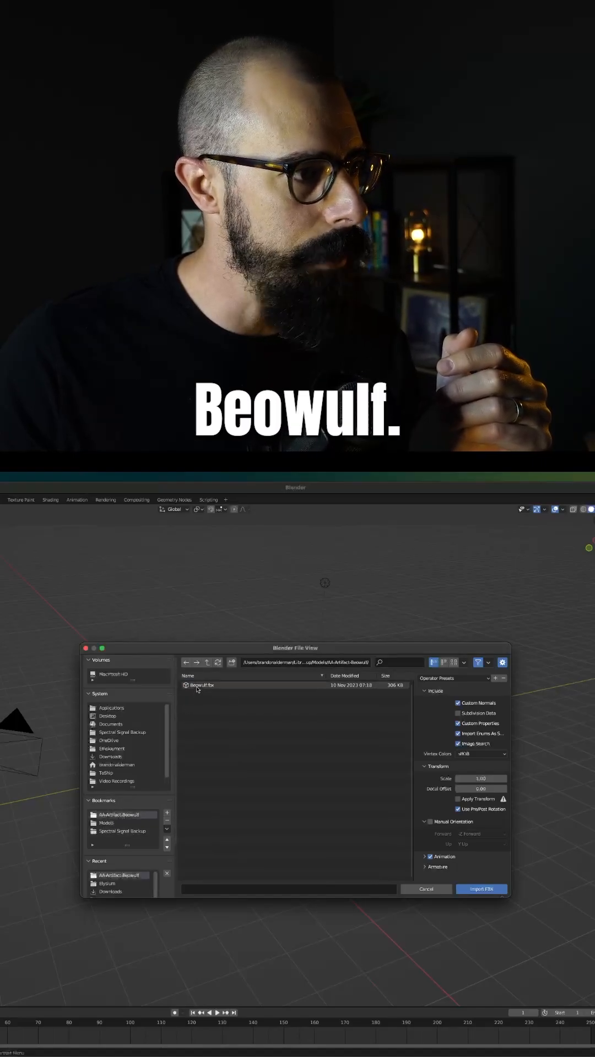
Step: Import the Beowulf.fbx spaceship model into the Blender scene
click(480, 889)
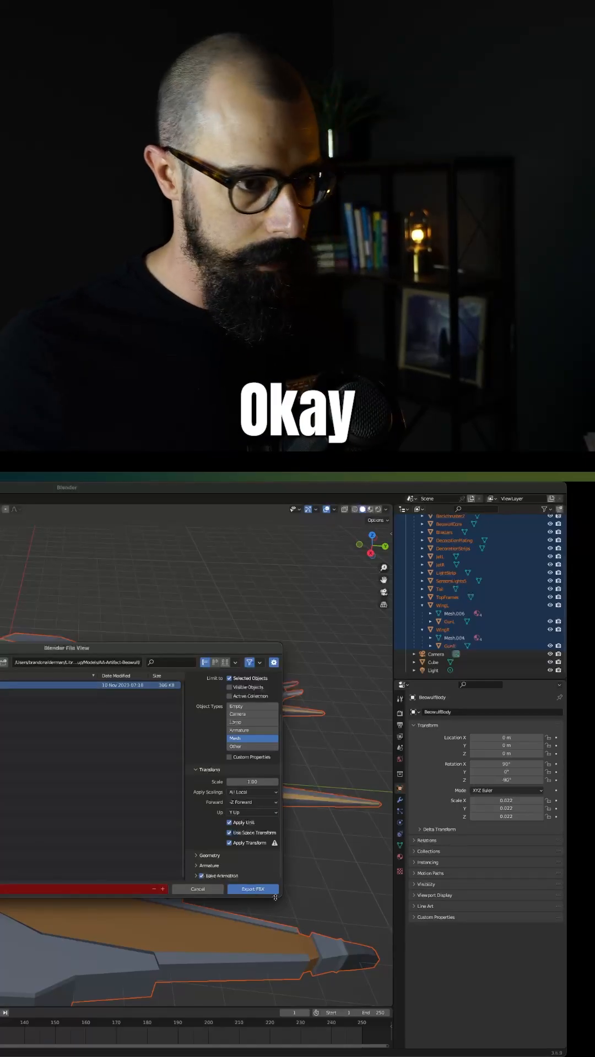
Step: Export the selected ship as FBX with only Mesh object types included
click(253, 889)
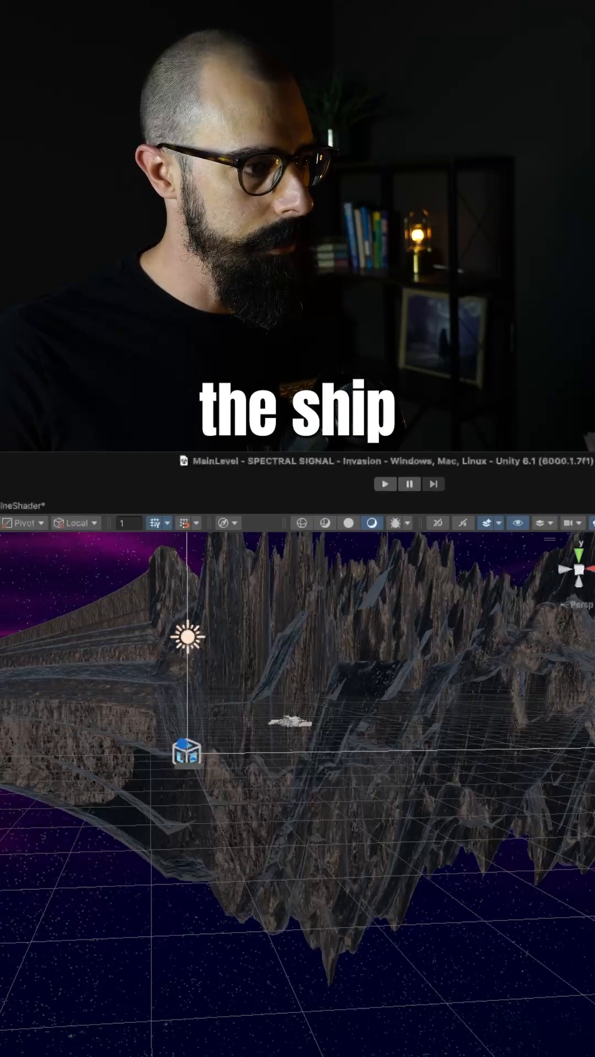
Step: Frame the selected Beowulf ship close-up in the MainLevel Scene view
key(f)
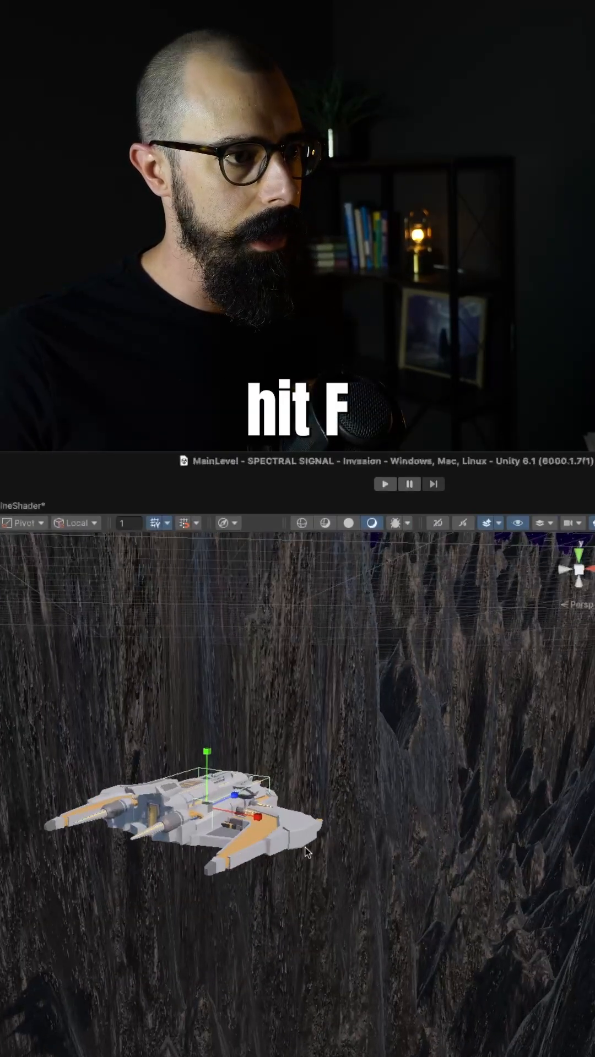
key(f)
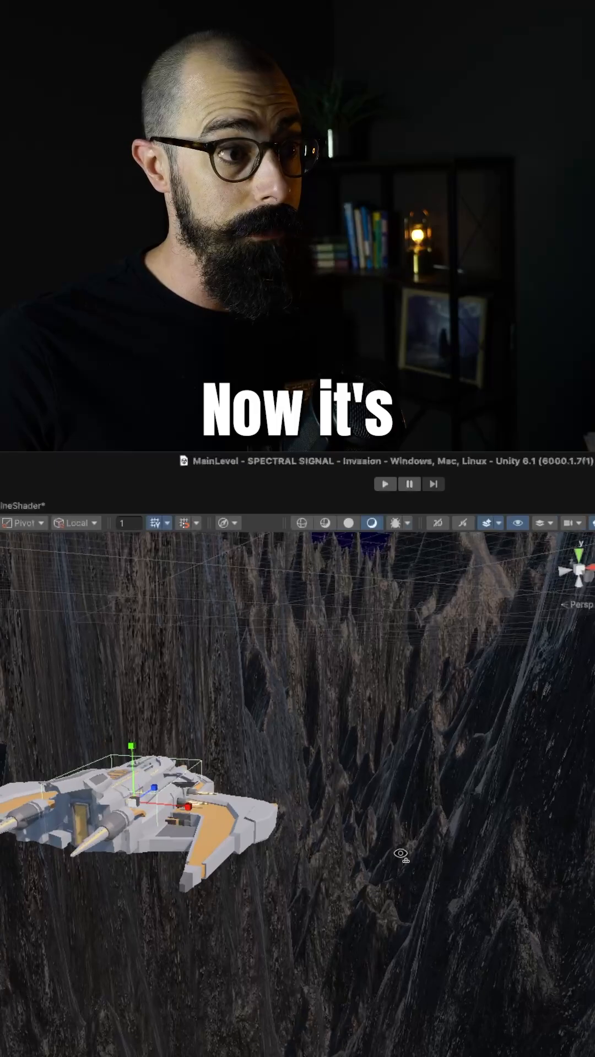